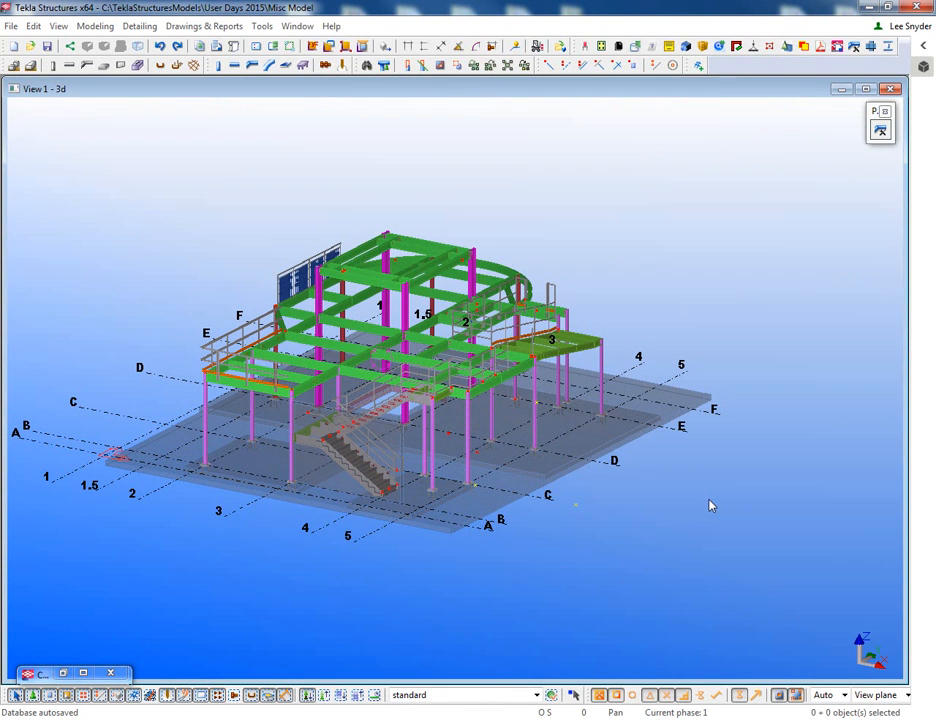
mouse_move(836, 188)
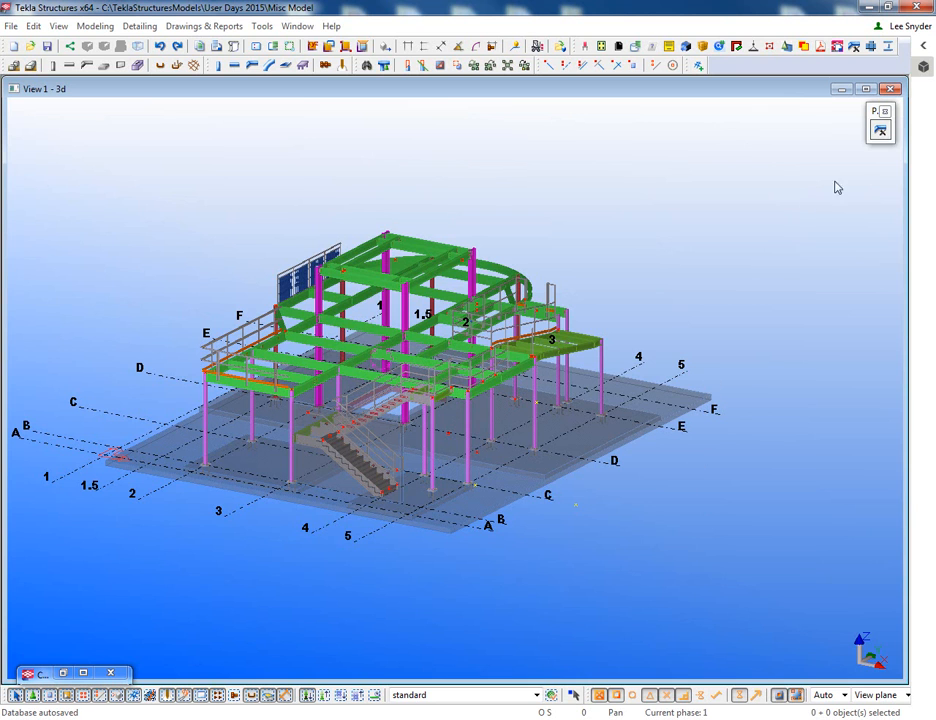
mouse_move(848, 168)
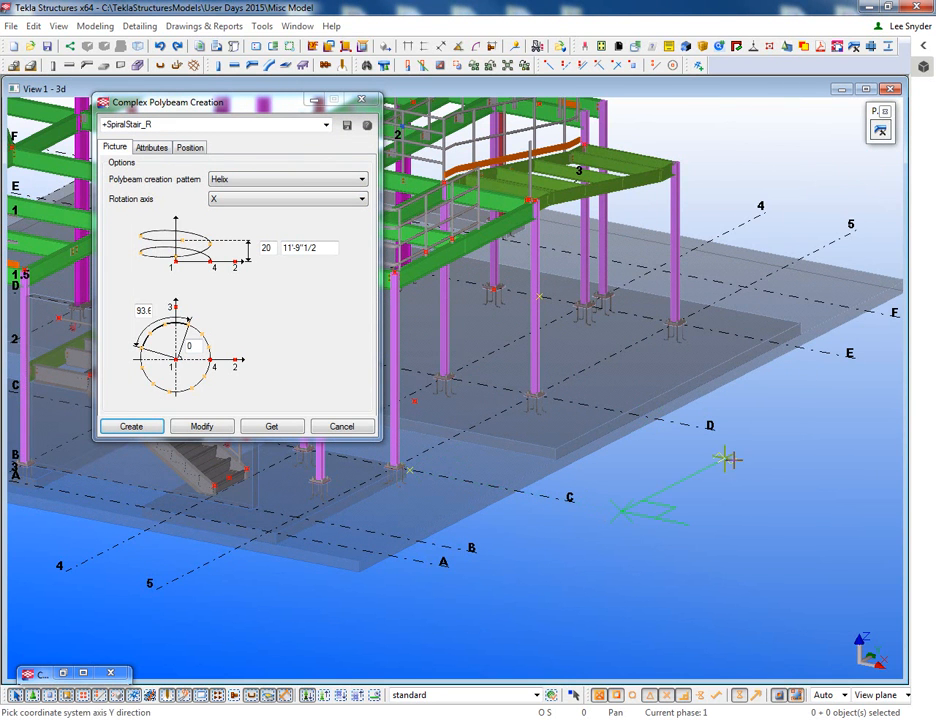
Step: Create the SpiralStair_R stringer, load the SpiralStair_L preset and create the left stringer, then cancel
click(632, 472)
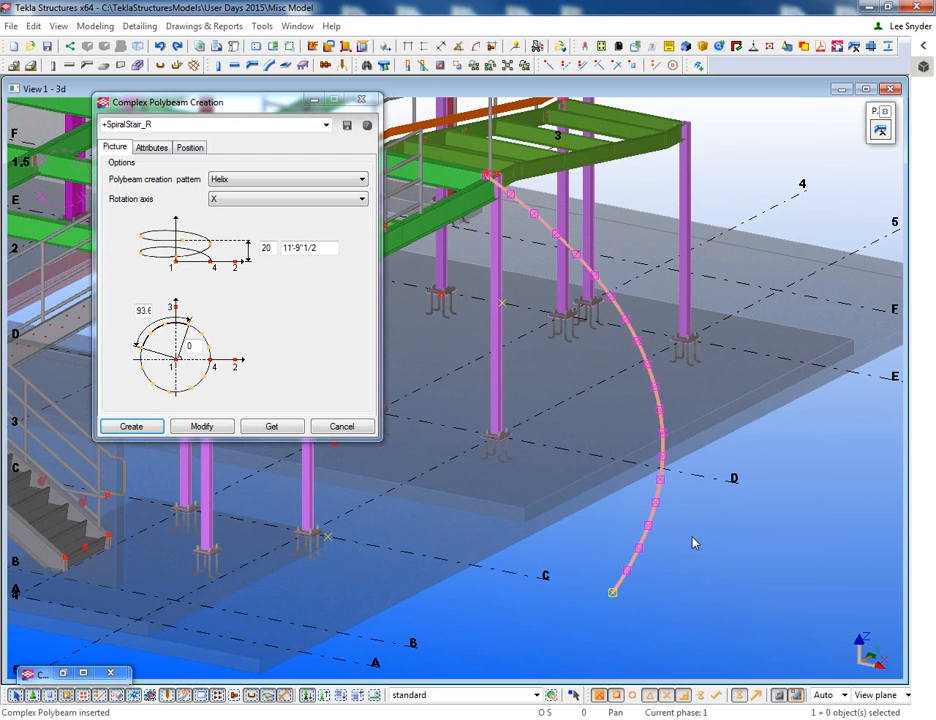
click(324, 124)
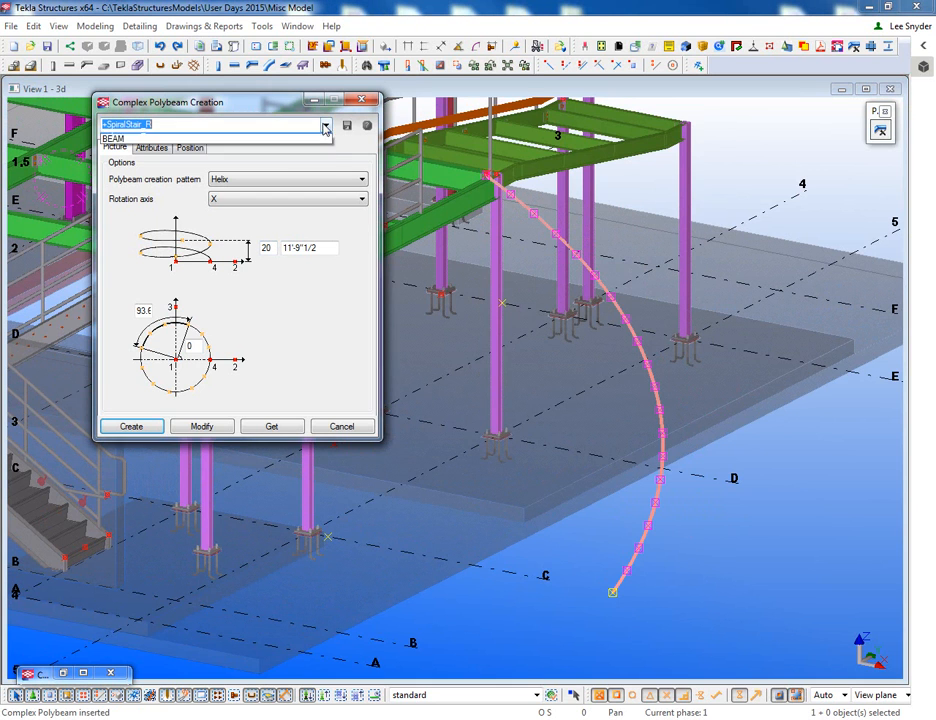
click(130, 426)
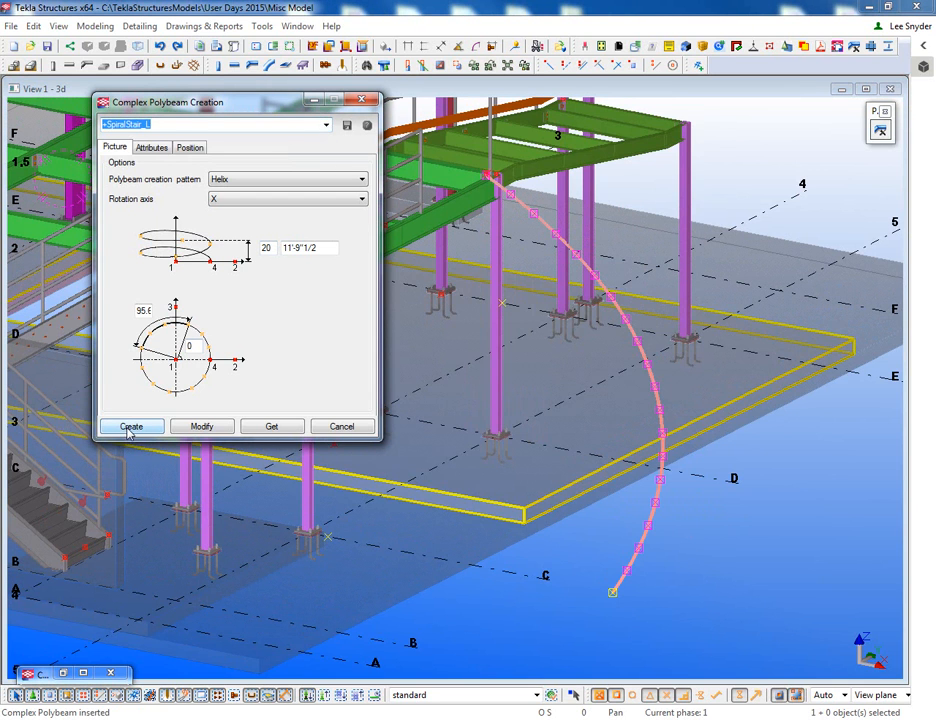
click(132, 426)
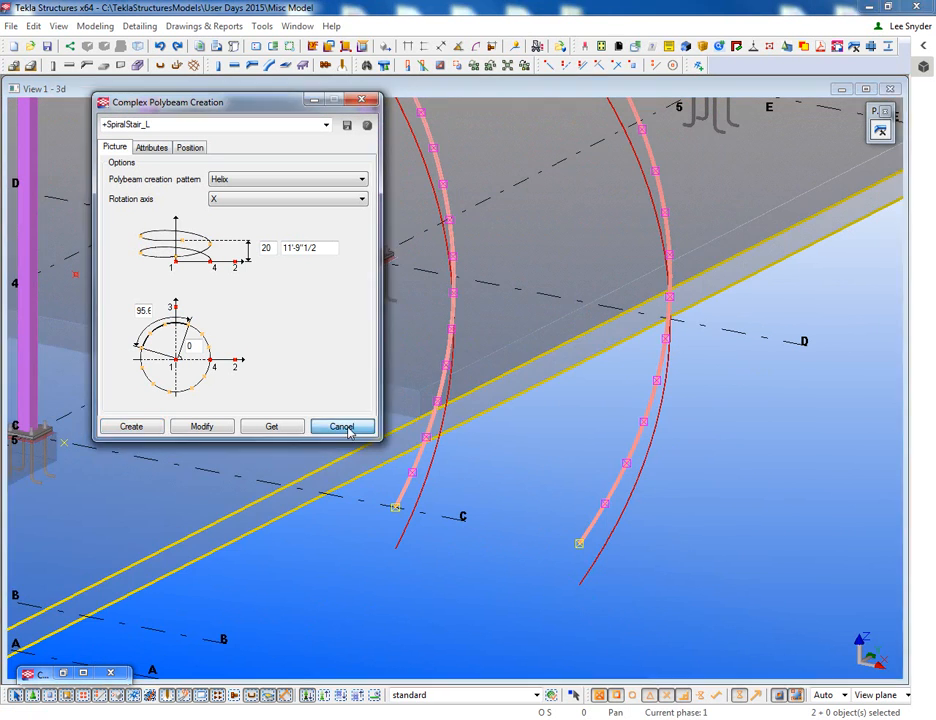
click(340, 426)
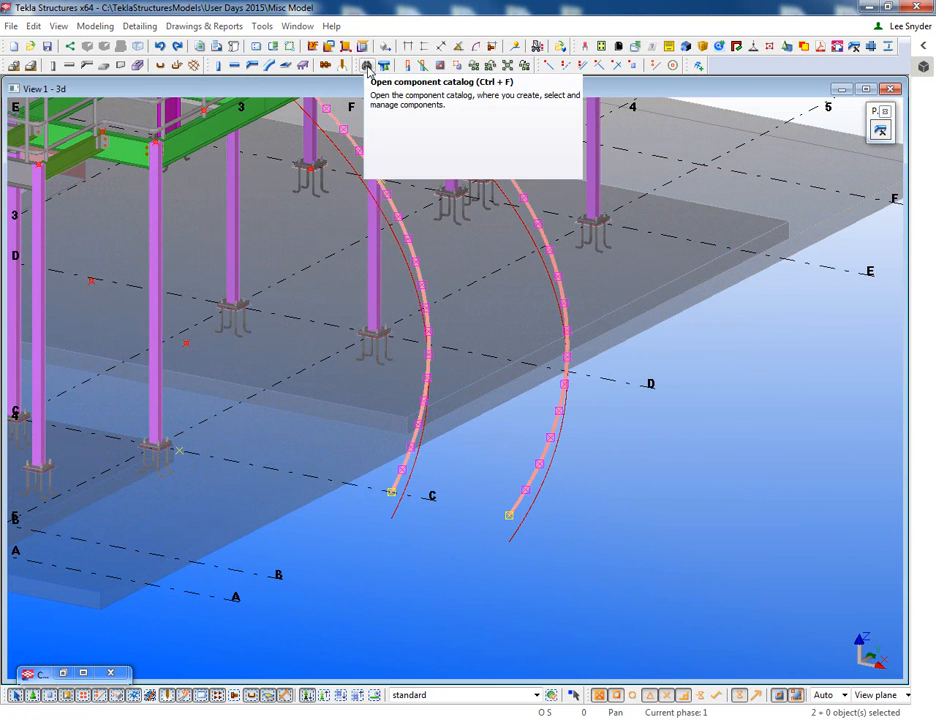
Step: Bring up the component catalog to find Surface generator between polybeams
click(368, 64)
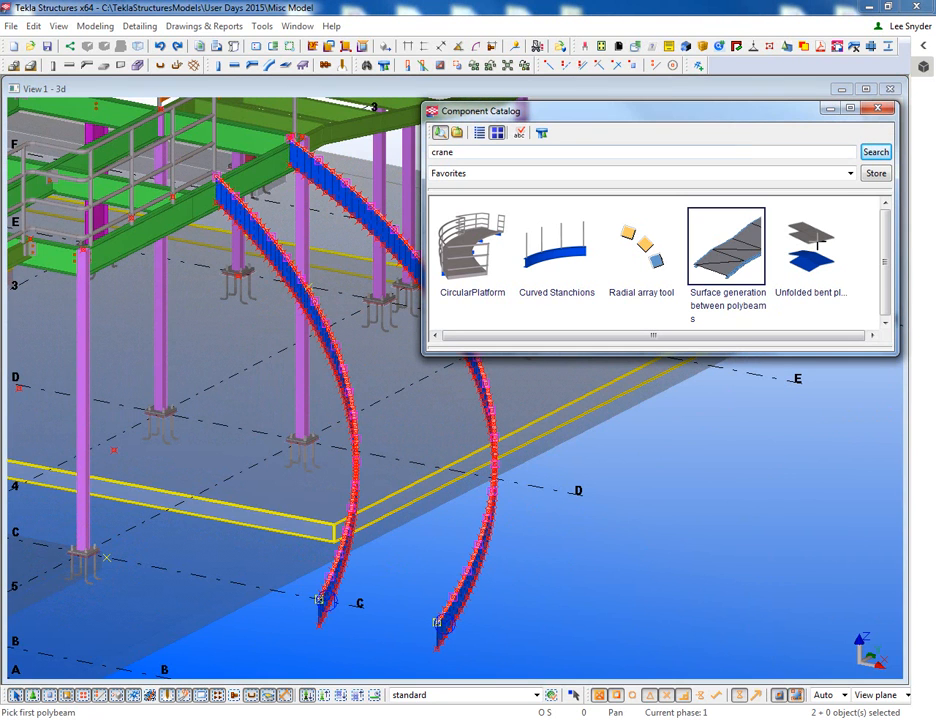
Step: Launch the Unfolded bent plate component from the catalog, ready to pick the main plate
click(812, 244)
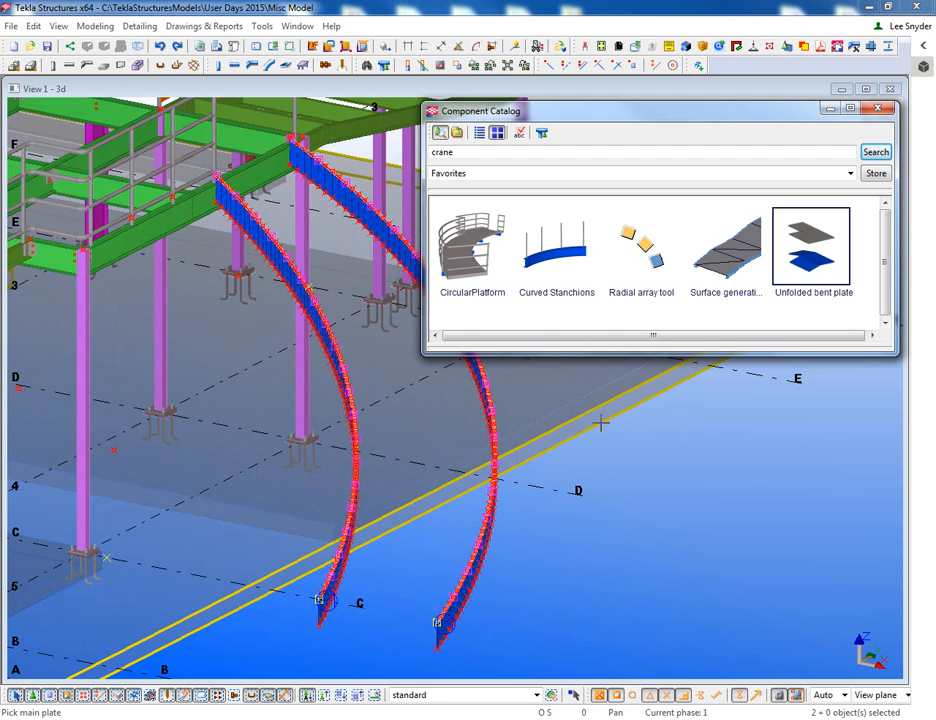
click(888, 108)
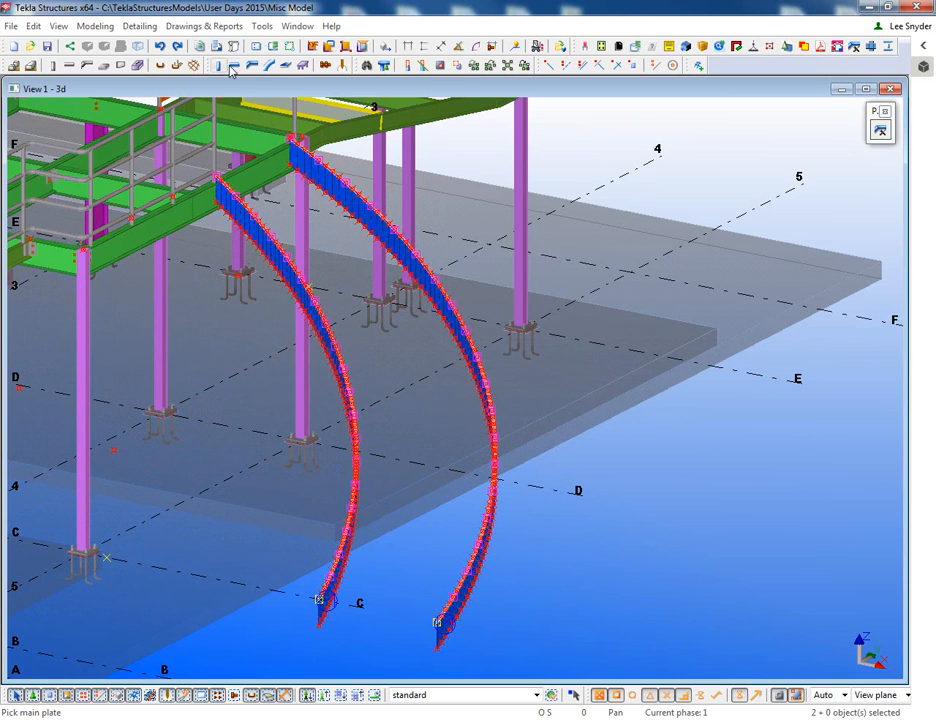